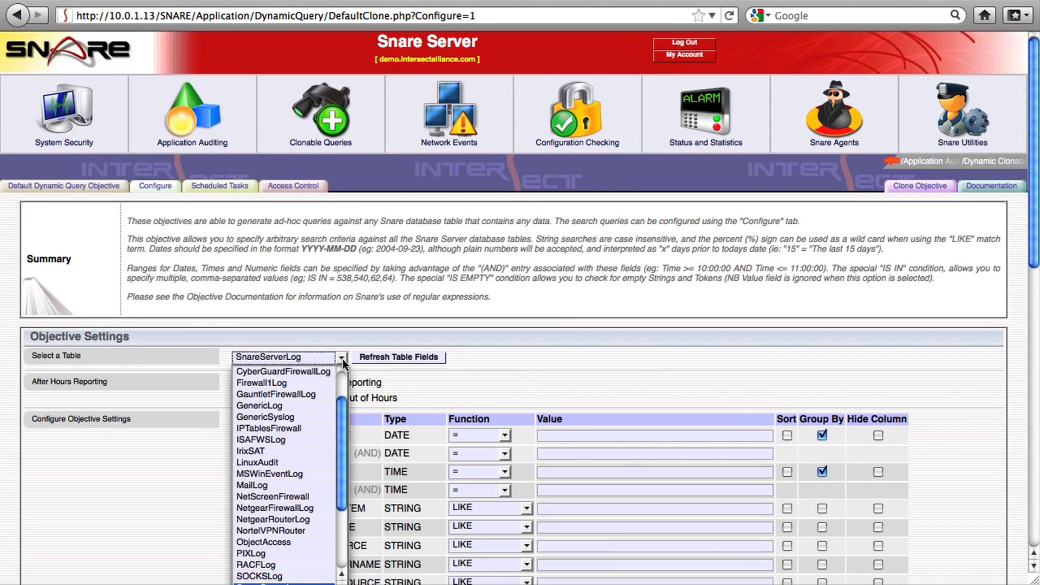
# Choose WinSecurity as the query table and refresh its field list.
pyautogui.scroll(-3)
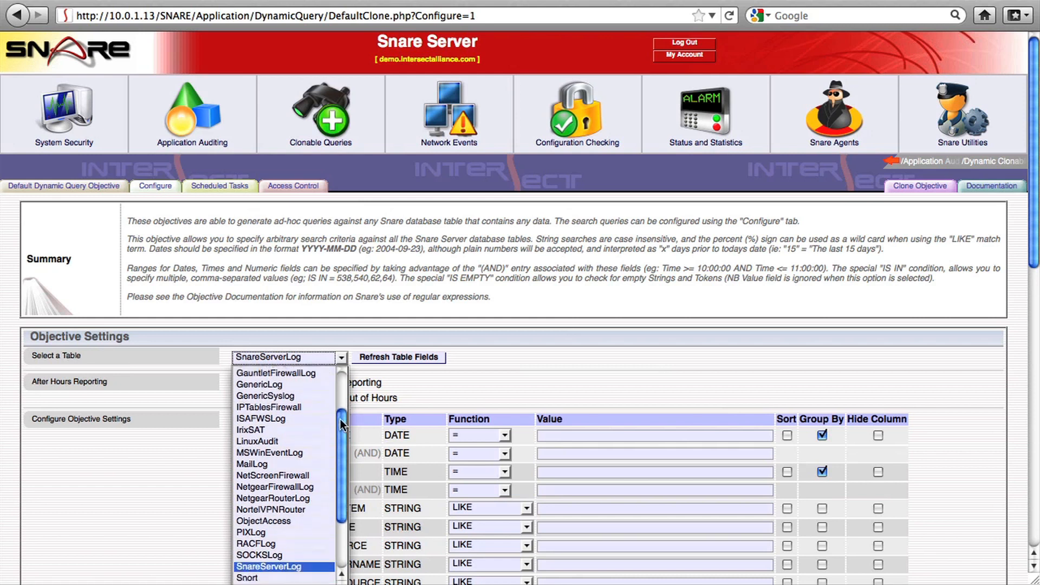
pyautogui.scroll(-3)
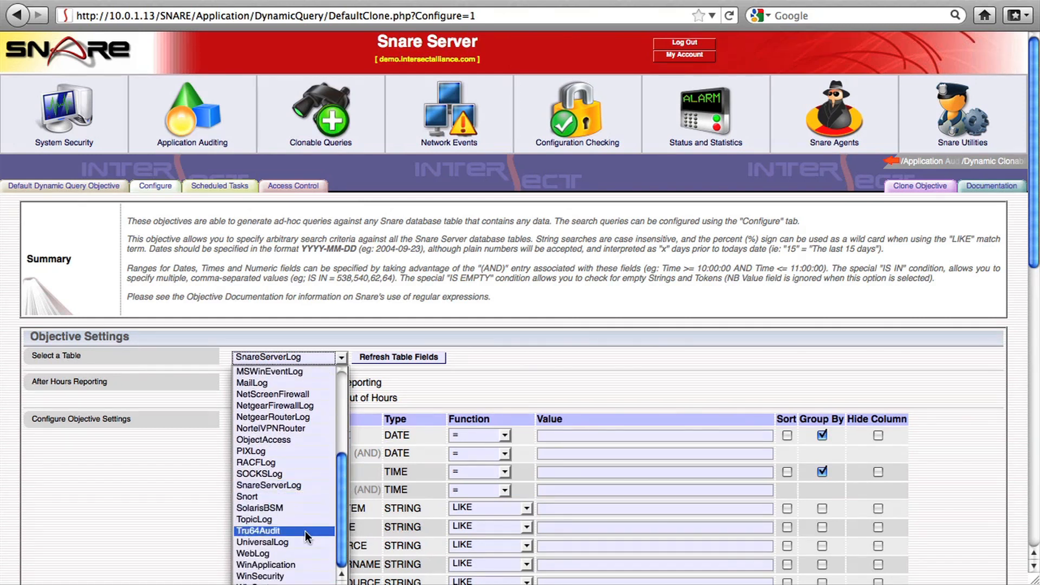
pyautogui.click(260, 576)
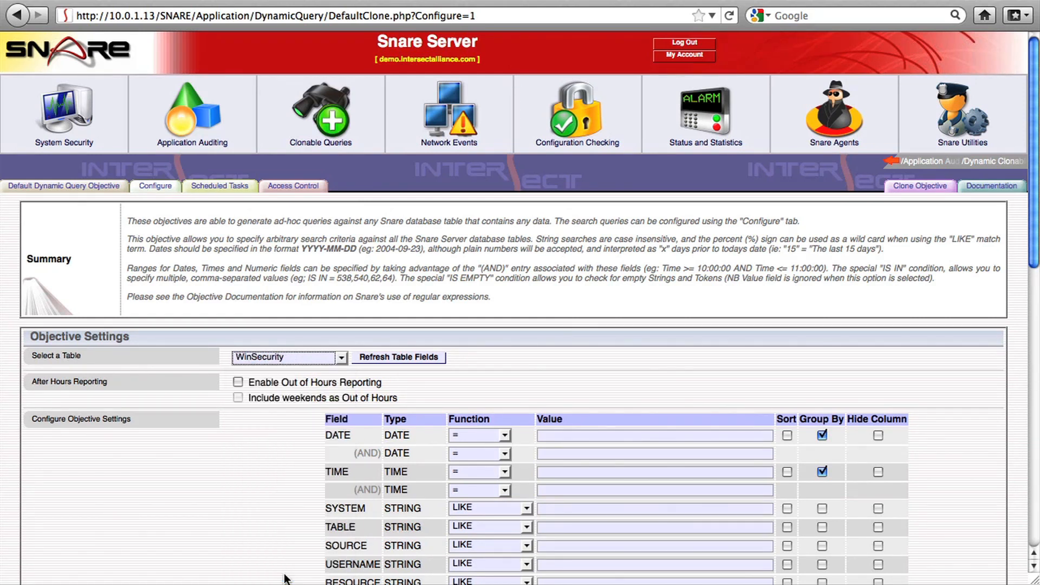
pyautogui.moveTo(414, 364)
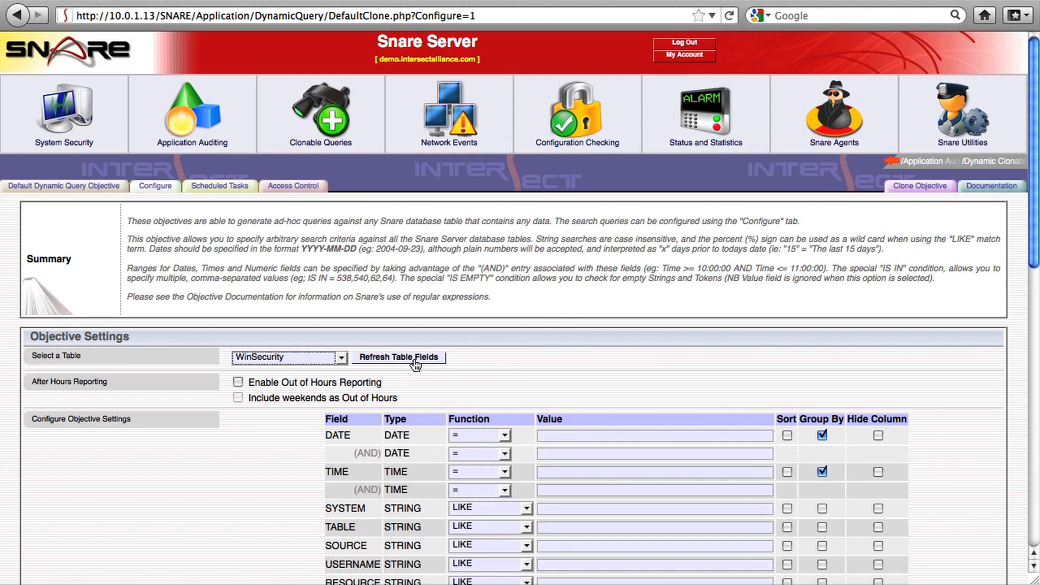
pyautogui.click(399, 357)
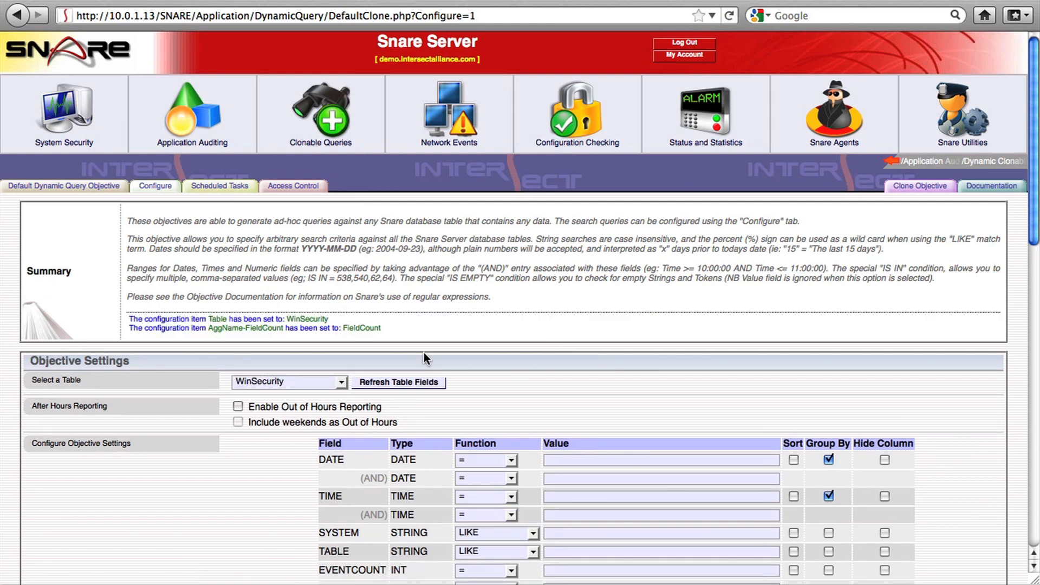
pyautogui.scroll(-3)
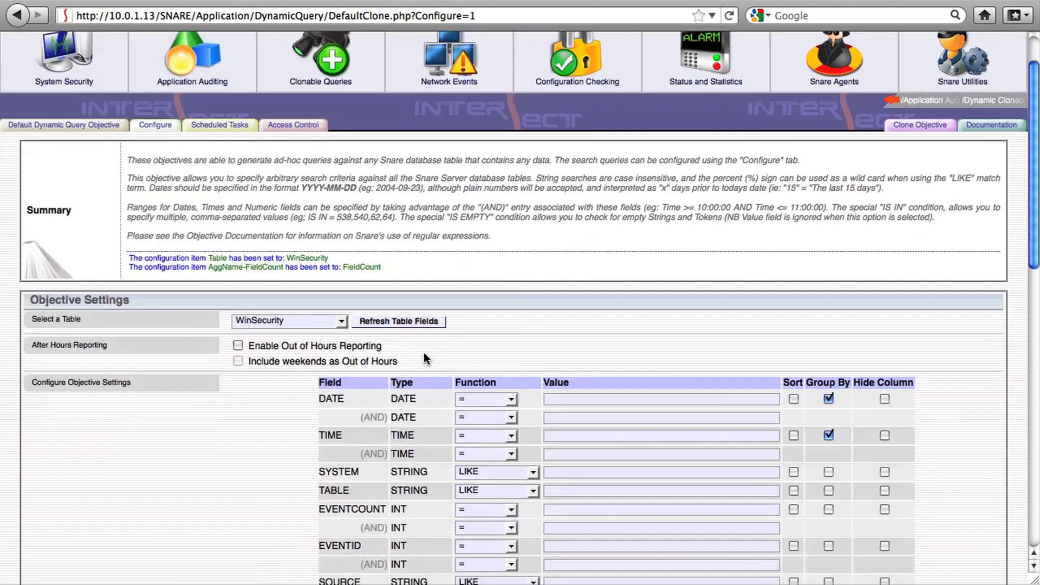
pyautogui.scroll(-3)
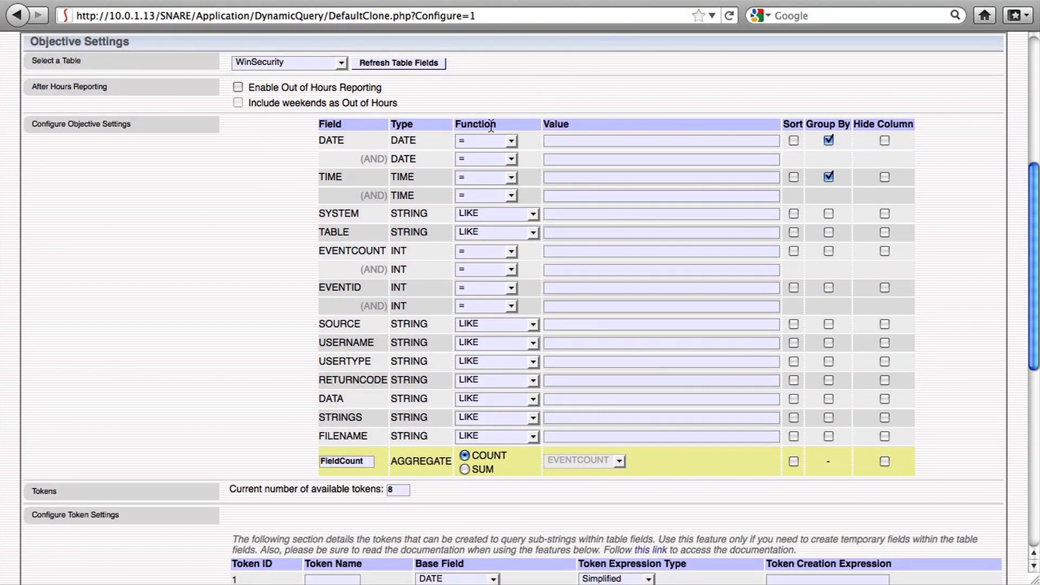
# Filter DATE to on or after the last 5 days and TIME to later than 17.
pyautogui.click(501, 140)
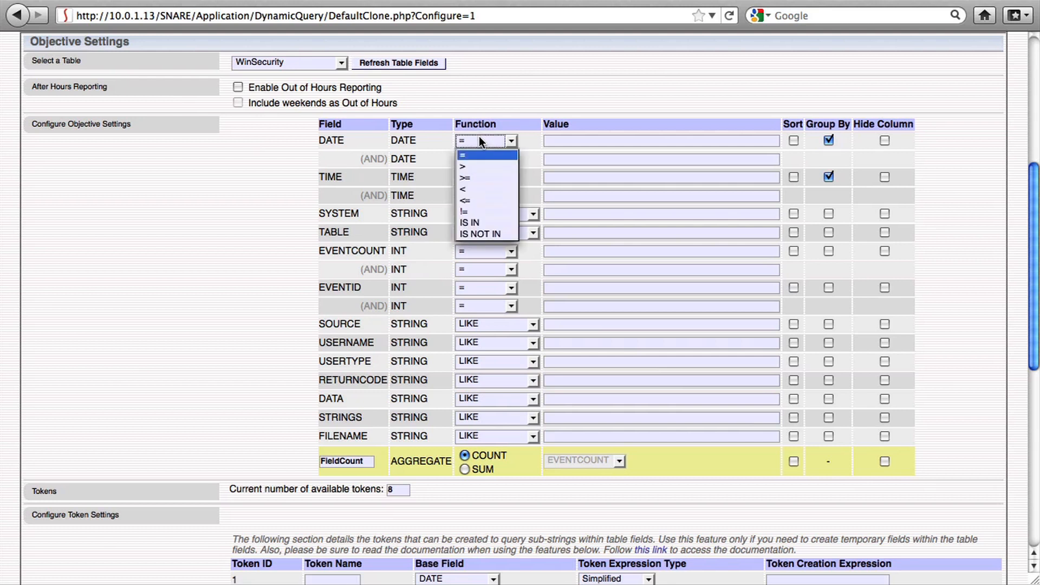
pyautogui.click(463, 179)
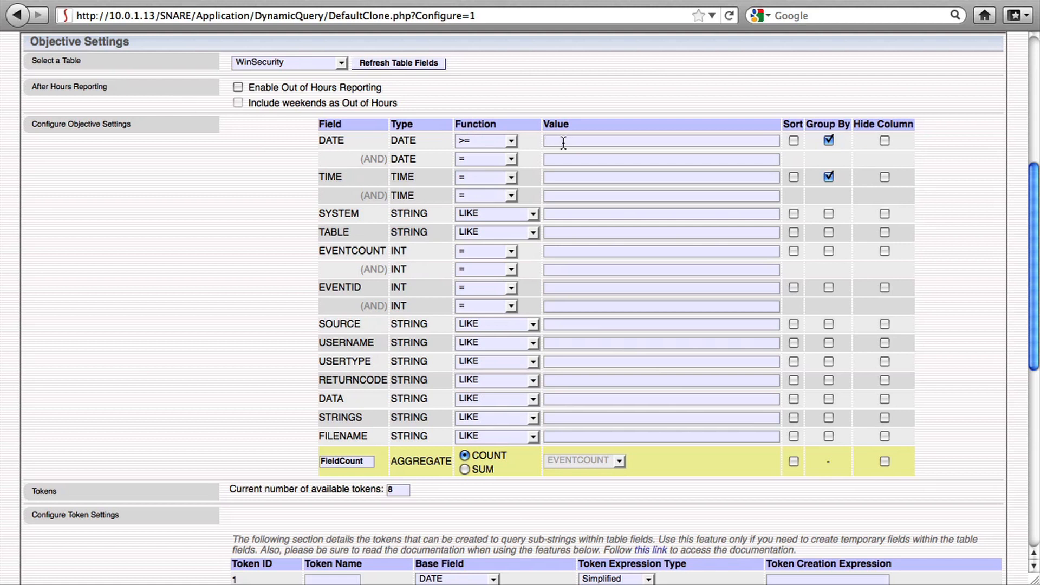
pyautogui.write('5')
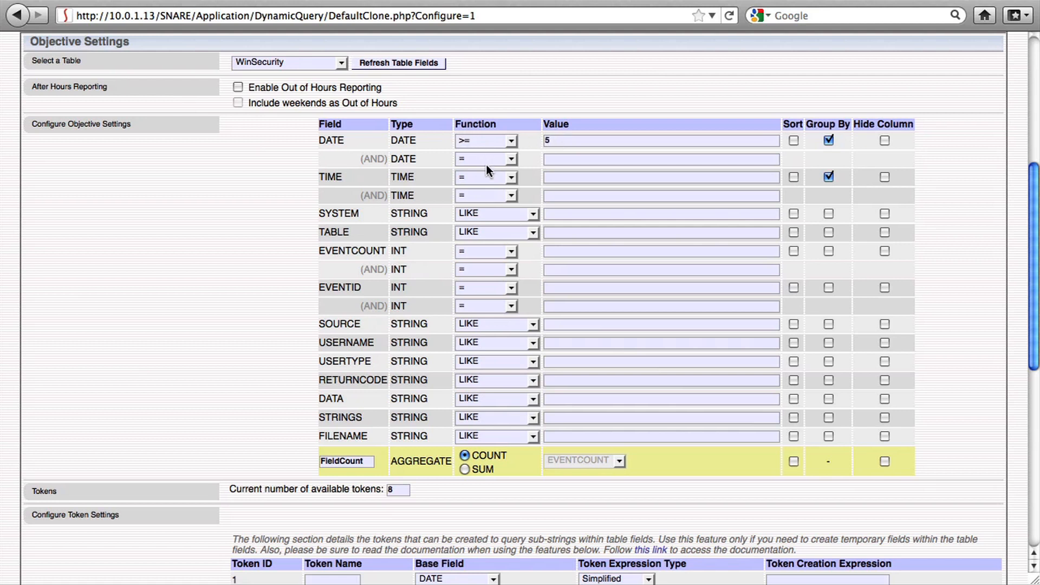
pyautogui.click(515, 176)
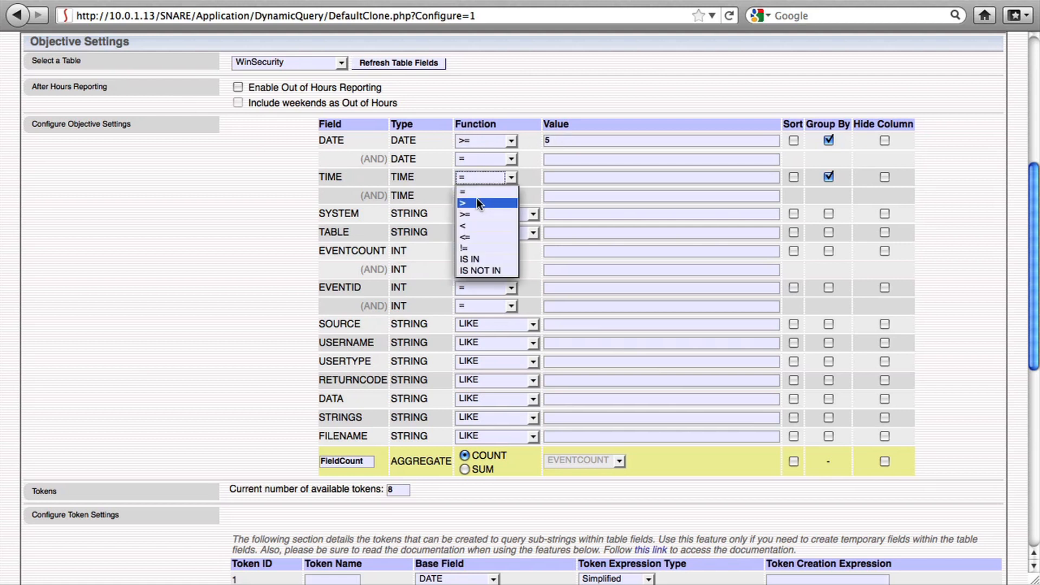
pyautogui.click(463, 203)
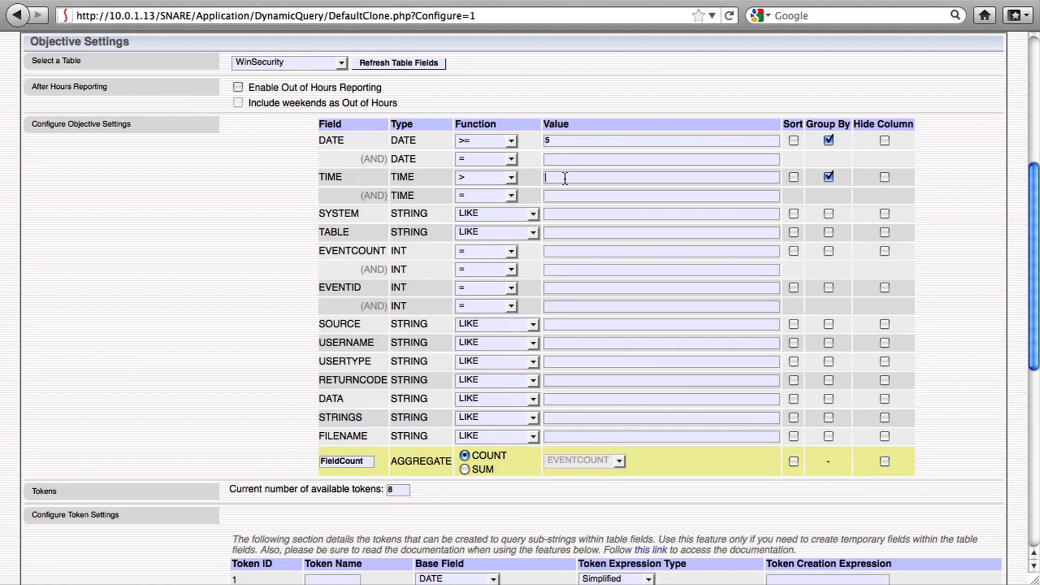
pyautogui.write('17:00')
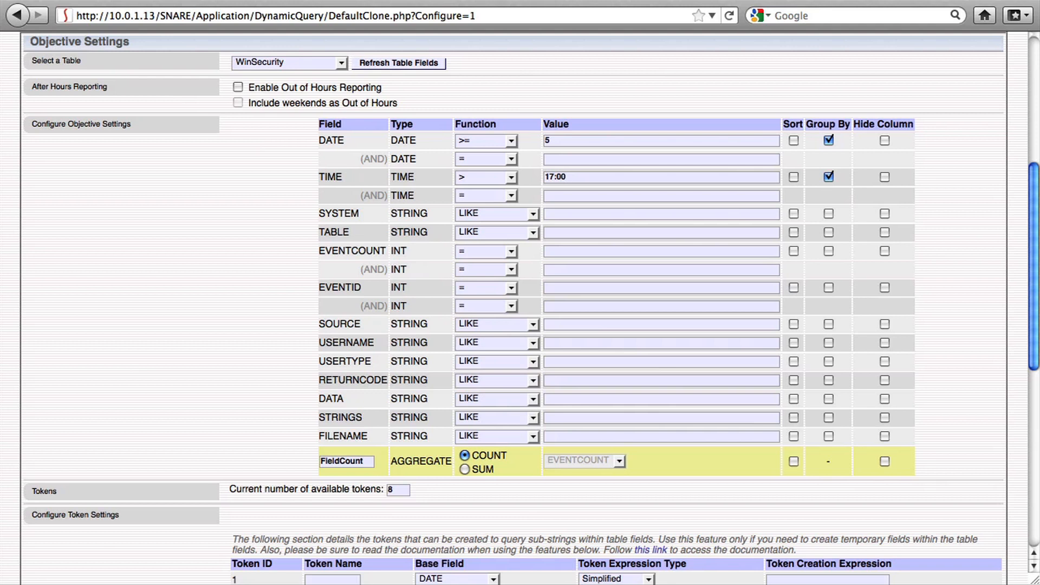
pyautogui.moveTo(510, 213)
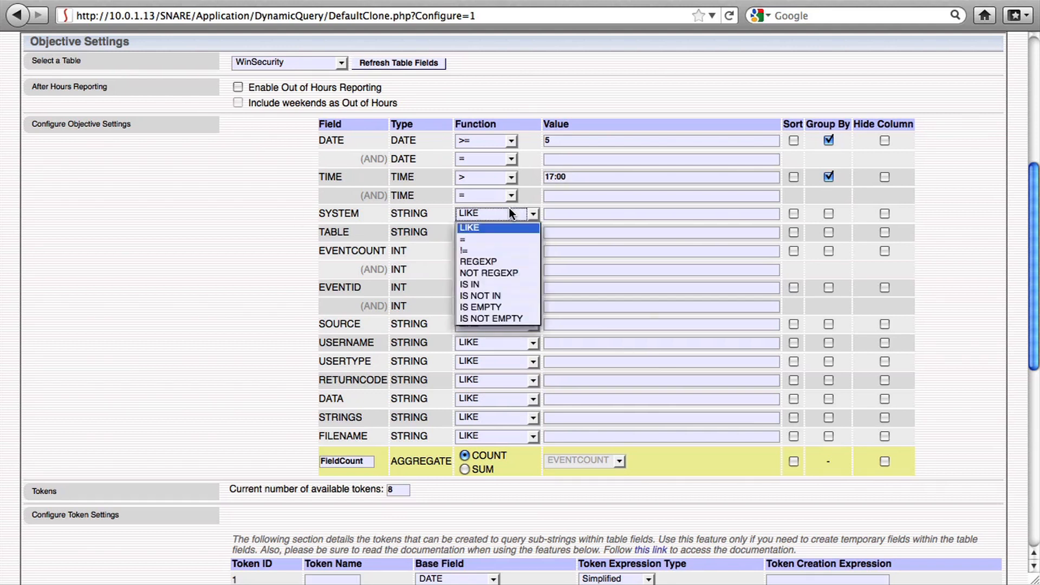
# Filter SYSTEM to exactly CURLEW and EVENTID to the list 560, 4656.
pyautogui.click(461, 240)
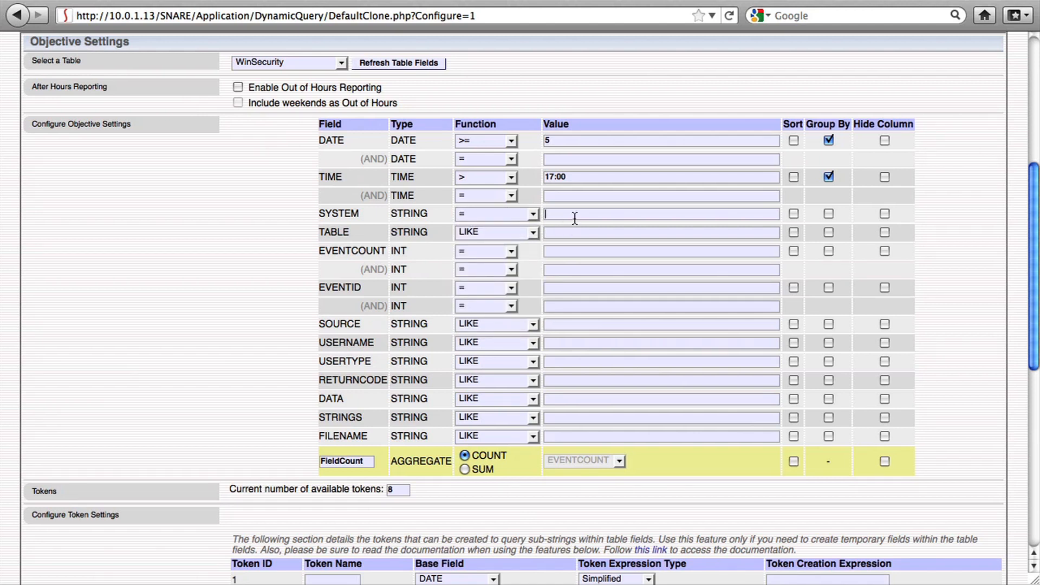
pyautogui.write('CURLEW')
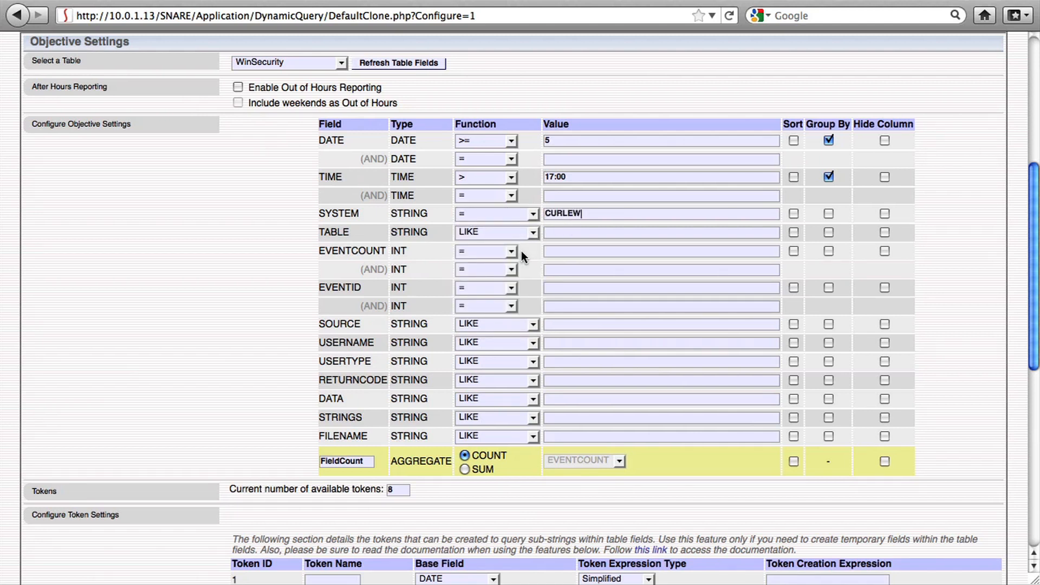
pyautogui.click(509, 288)
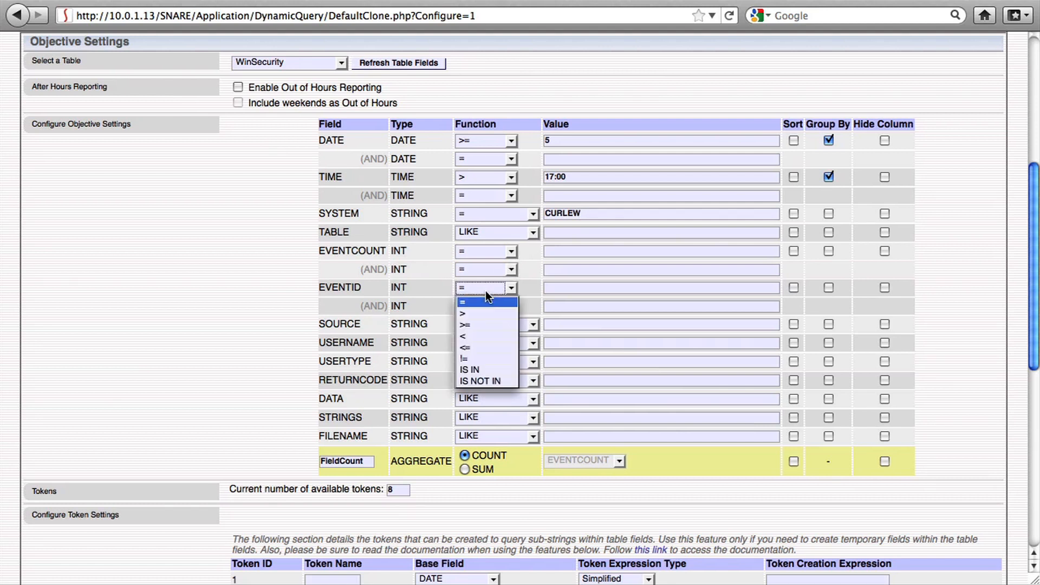
pyautogui.click(470, 370)
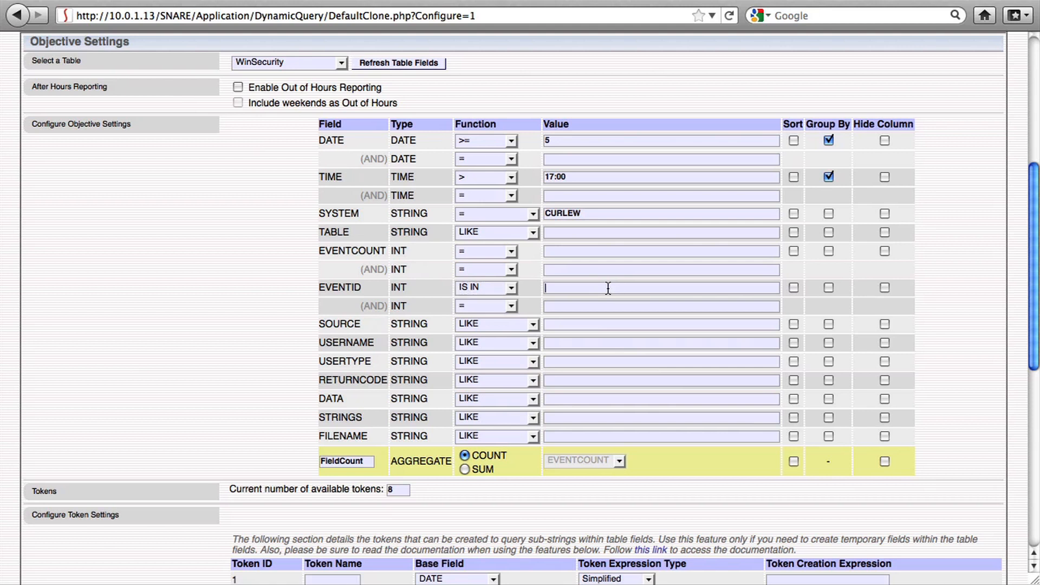
pyautogui.write('560,')
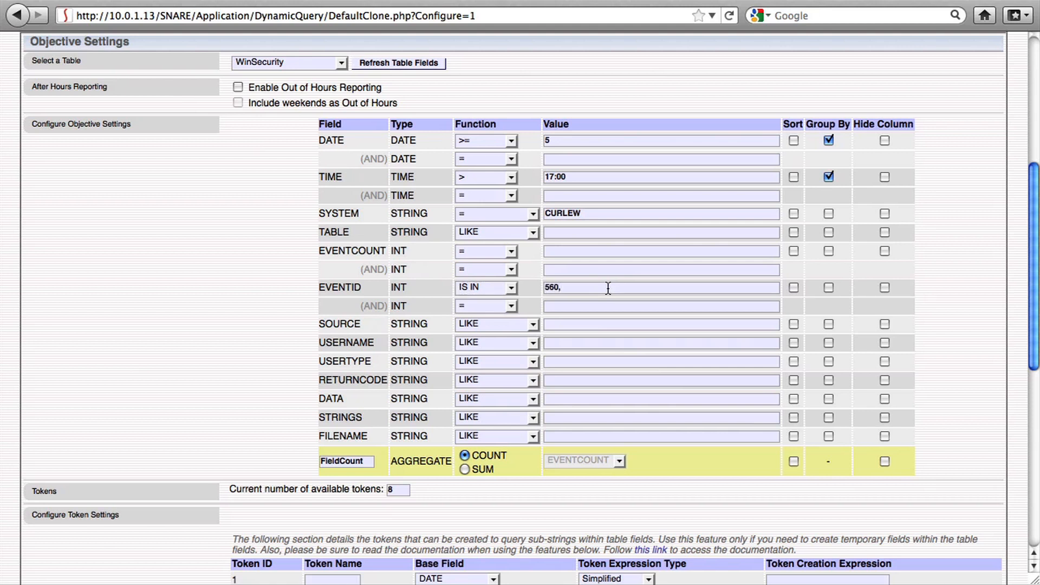
pyautogui.write('4656')
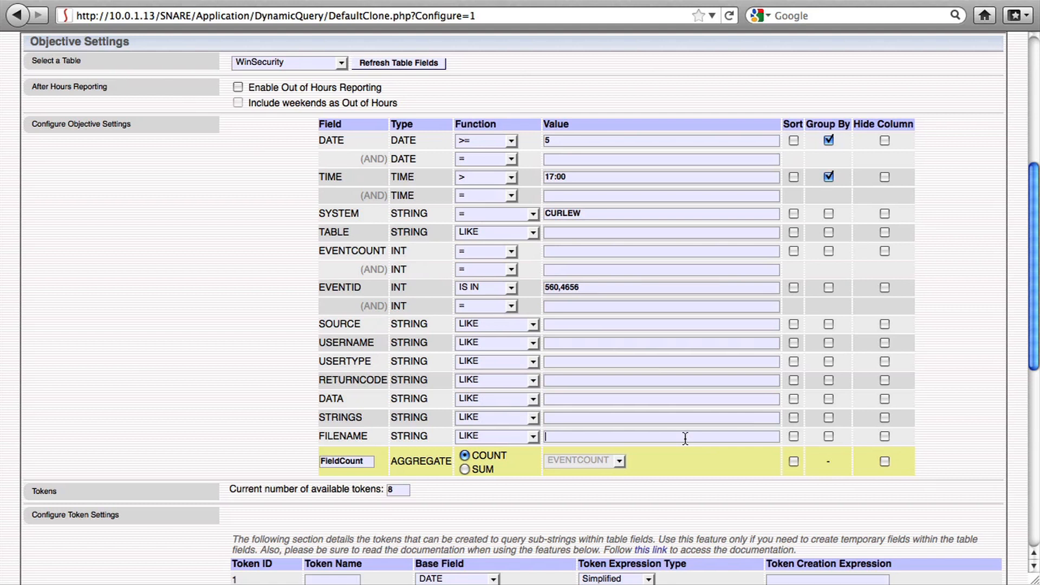
# Filter FILENAME to %Payroll% and stop grouping results by TIME and DATE.
pyautogui.write('%')
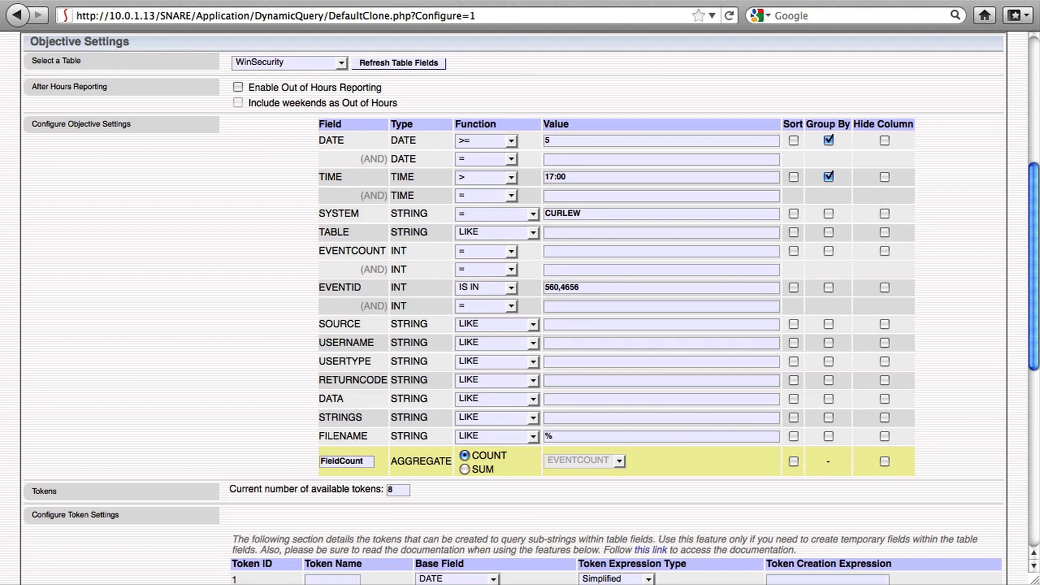
pyautogui.write('Payroll')
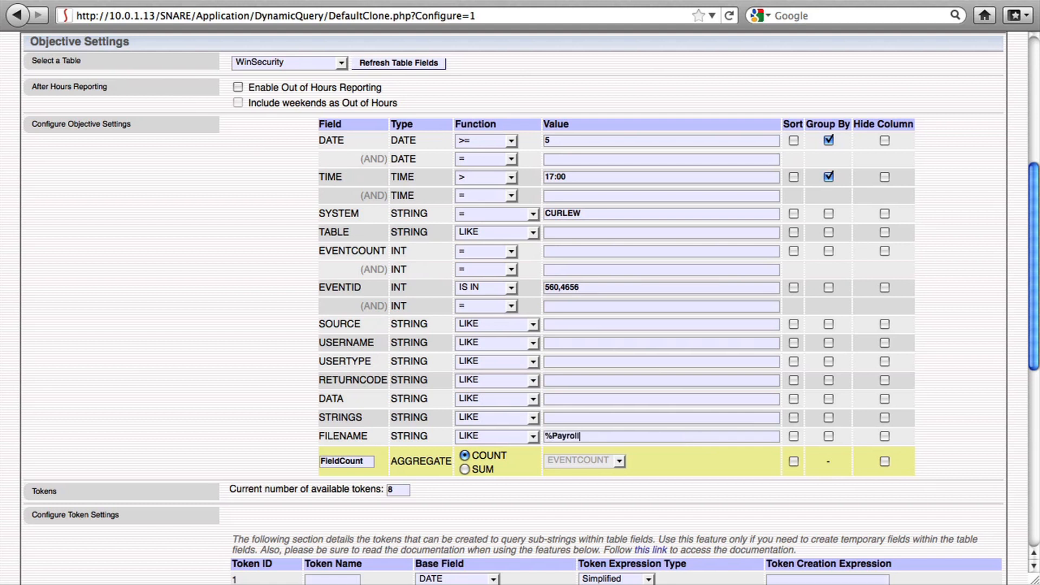
pyautogui.write('%')
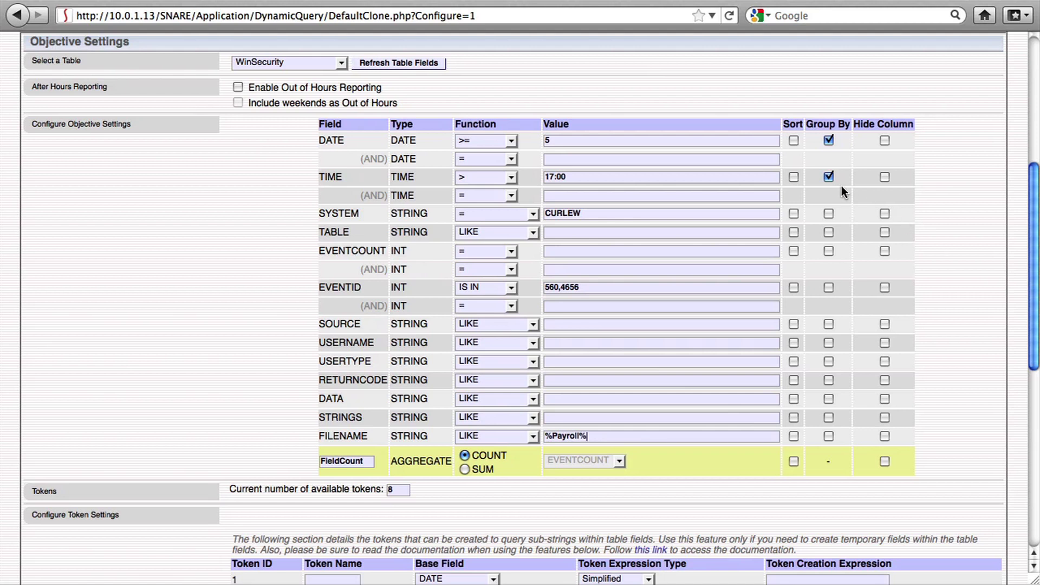
pyautogui.click(827, 140)
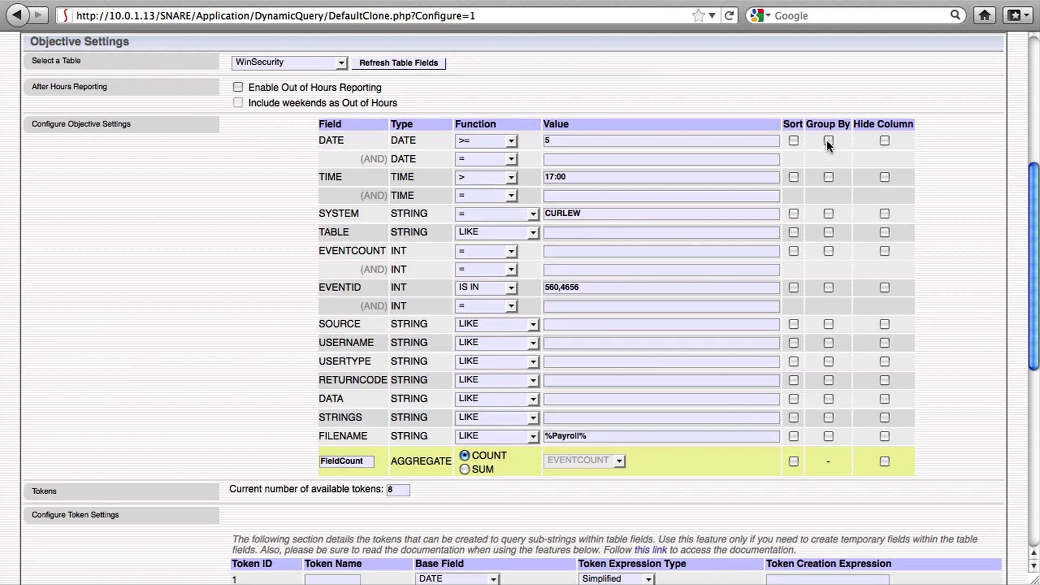
pyautogui.click(793, 140)
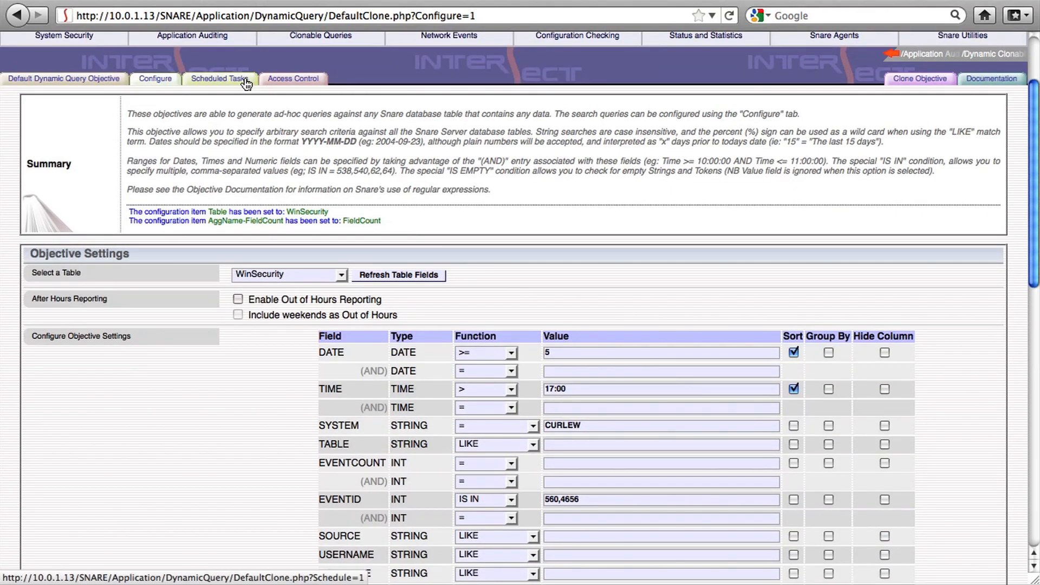
# Review the Scheduled Tasks options, then show the query's Access Control settings.
pyautogui.click(215, 78)
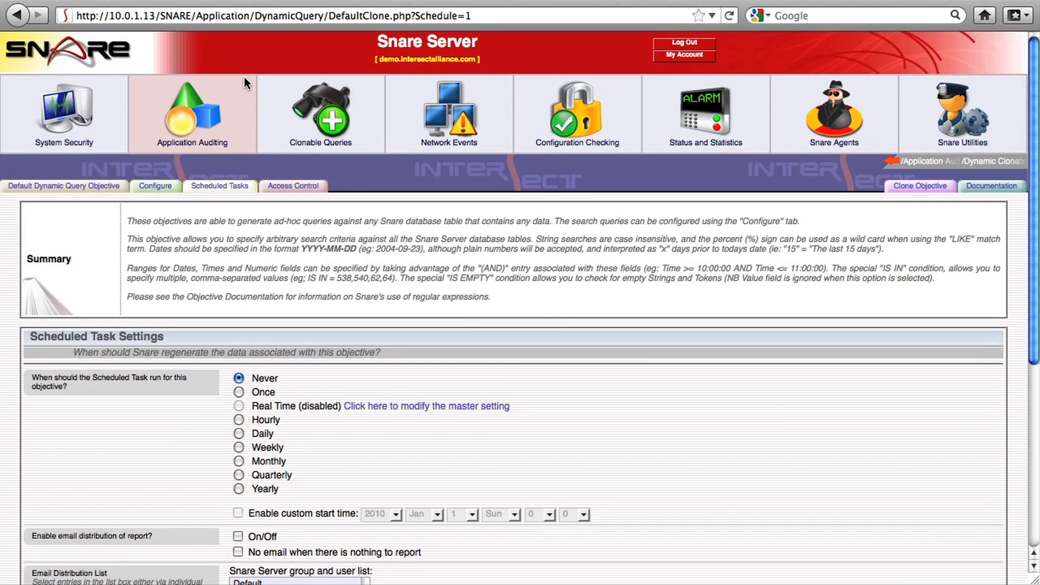
pyautogui.scroll(-3)
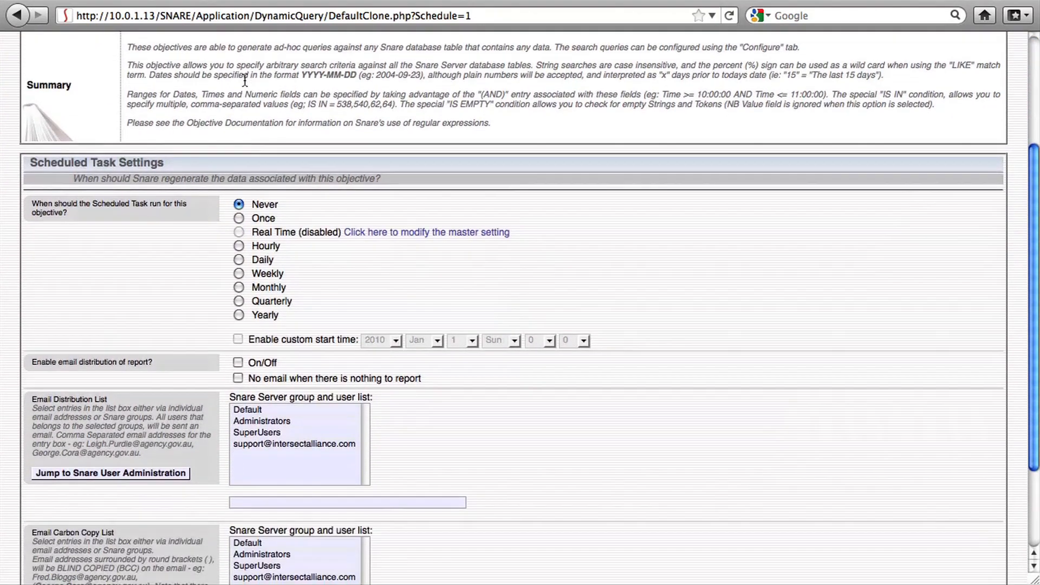
pyautogui.scroll(-3)
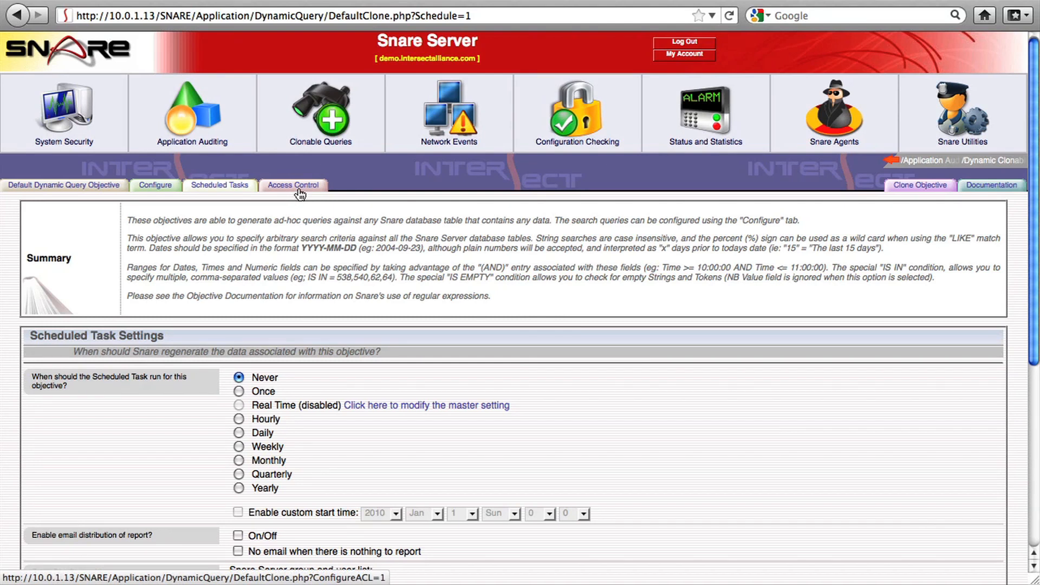
pyautogui.click(294, 184)
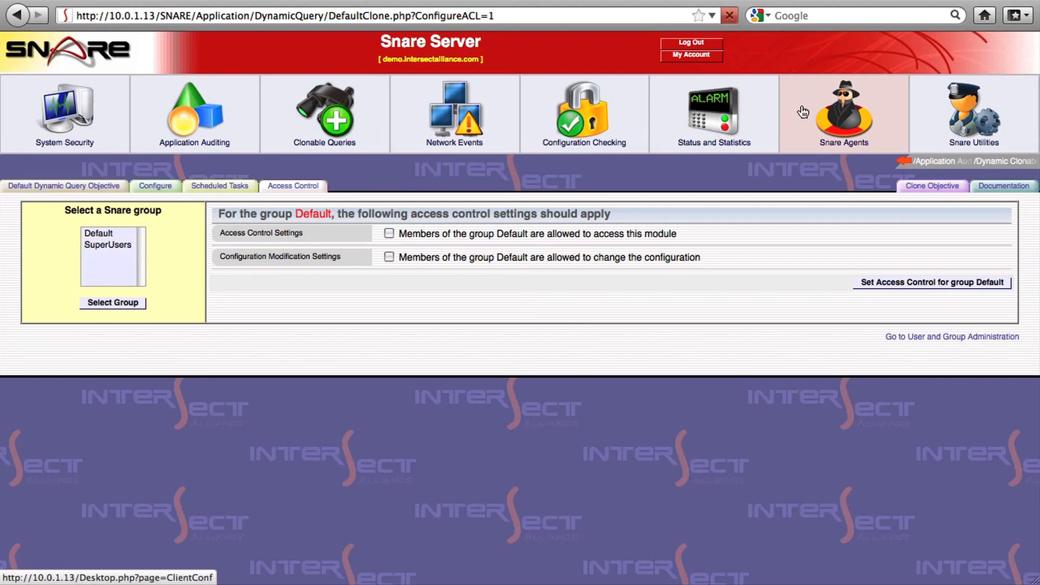
# Go to Manage Snare Agents, browse the WinSecurity Servers group, and close its panel.
pyautogui.click(842, 109)
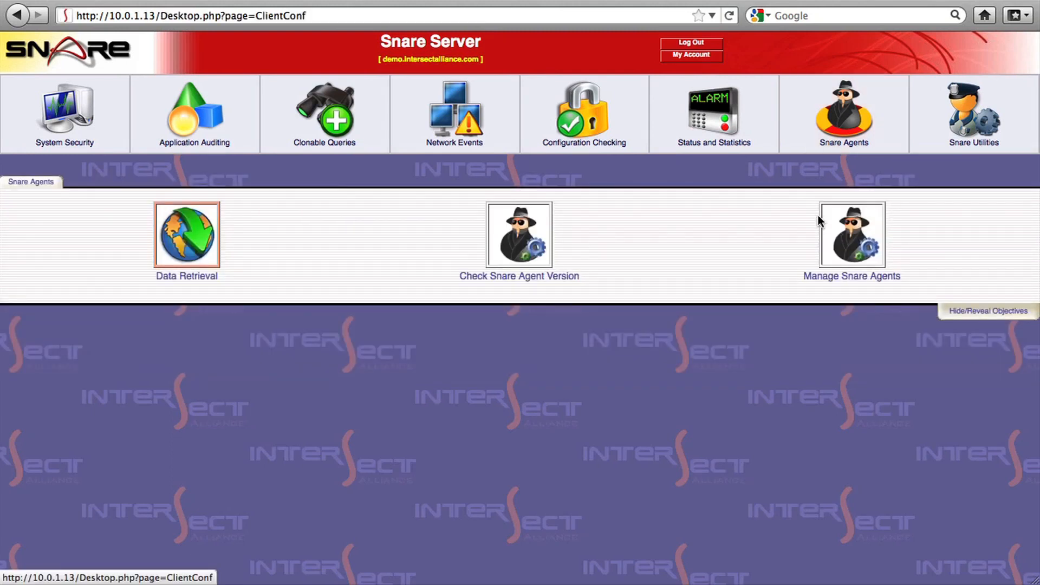
pyautogui.click(851, 240)
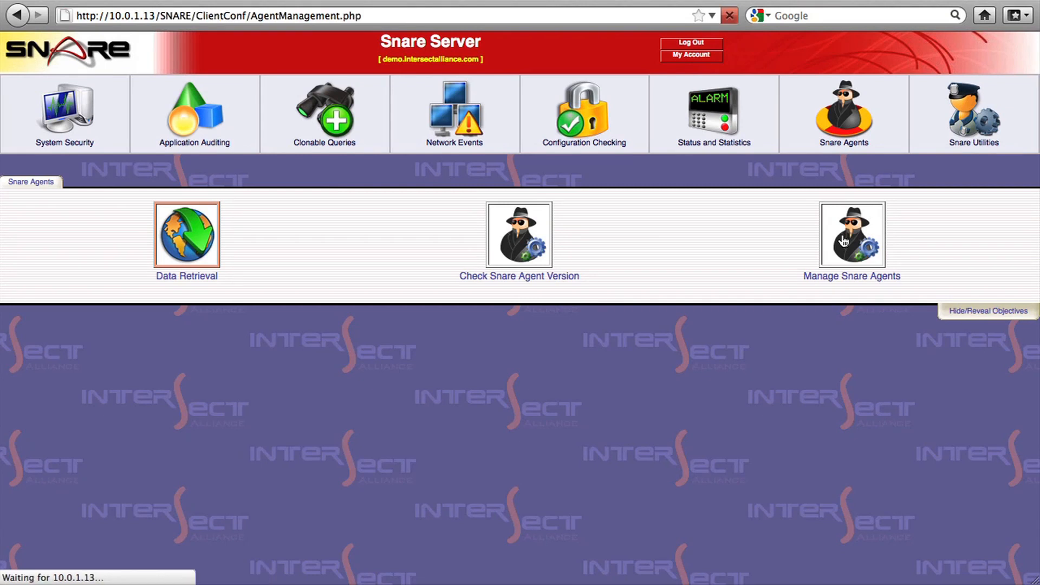
pyautogui.click(852, 238)
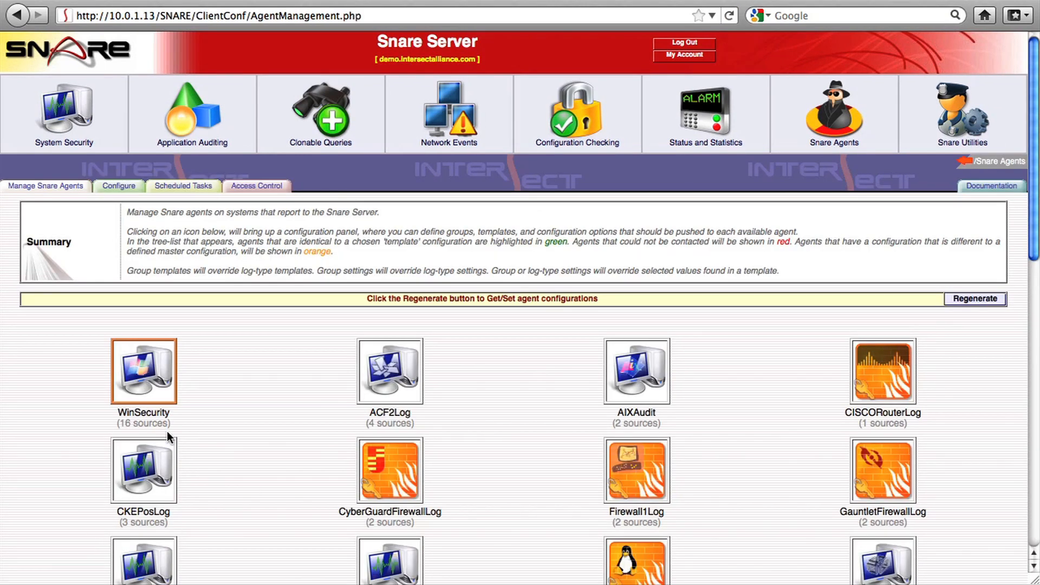
pyautogui.click(143, 372)
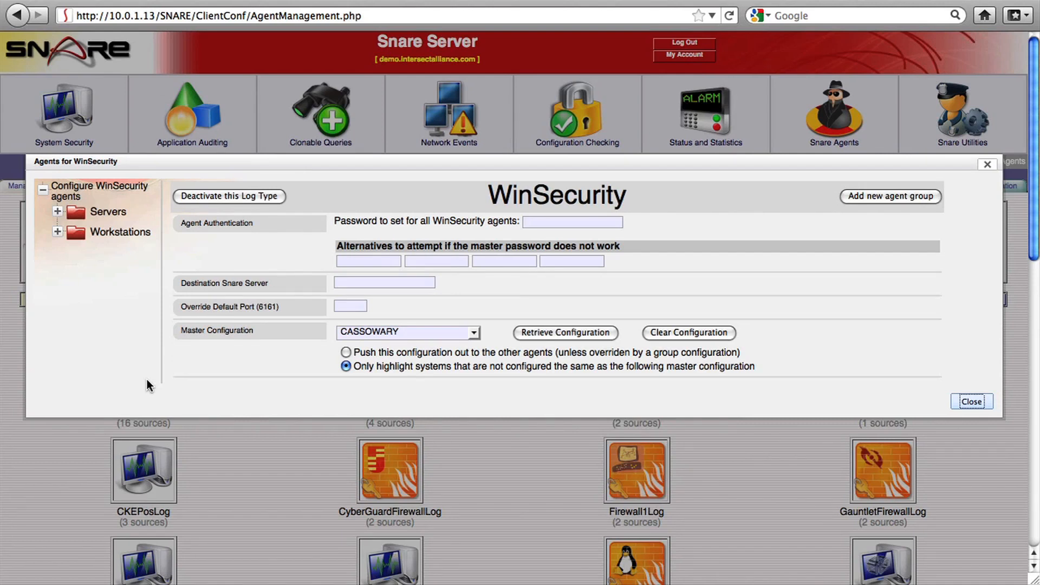
pyautogui.moveTo(50, 220)
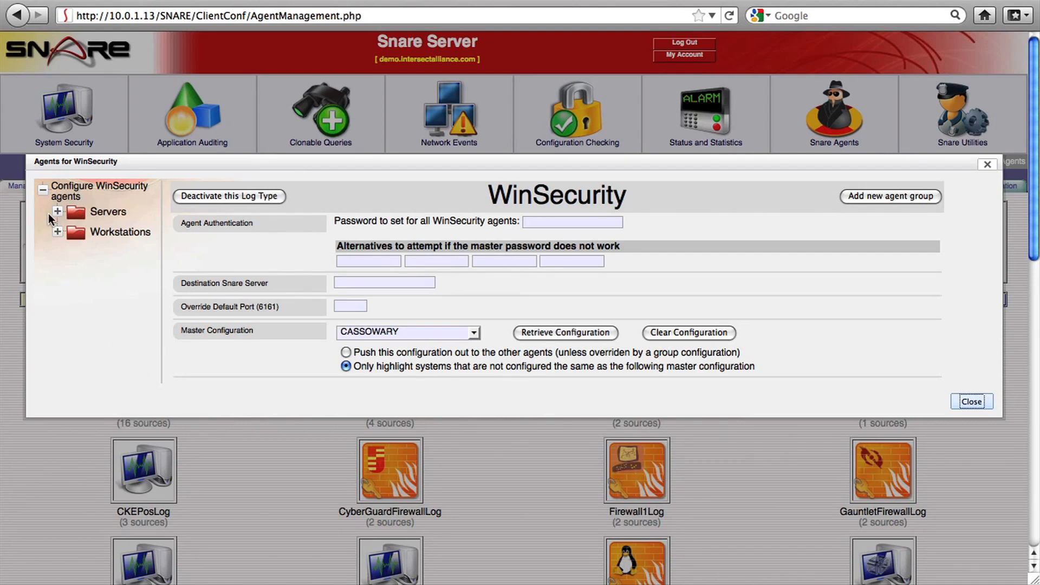
pyautogui.click(59, 212)
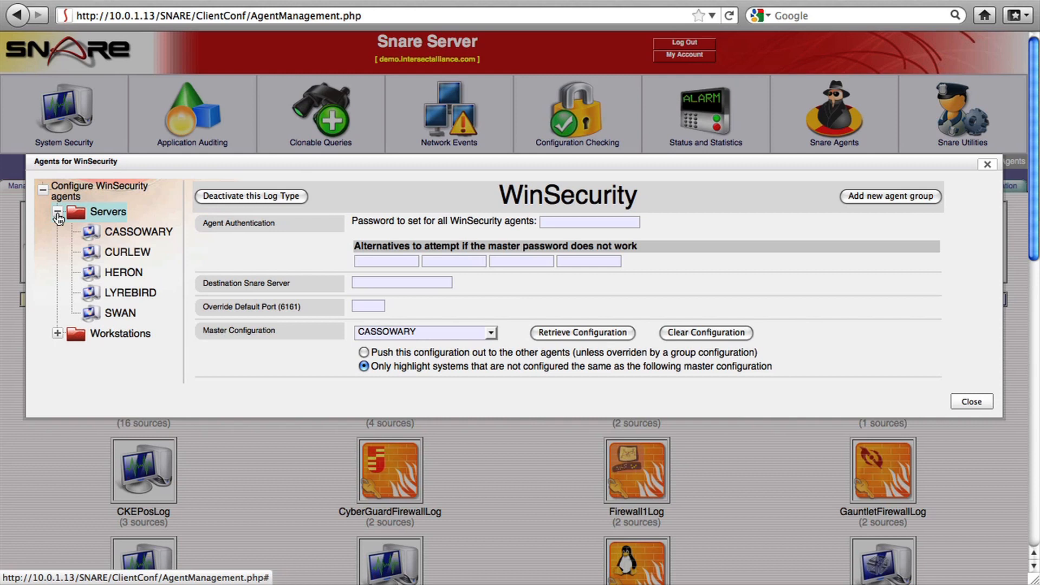
pyautogui.moveTo(59, 221)
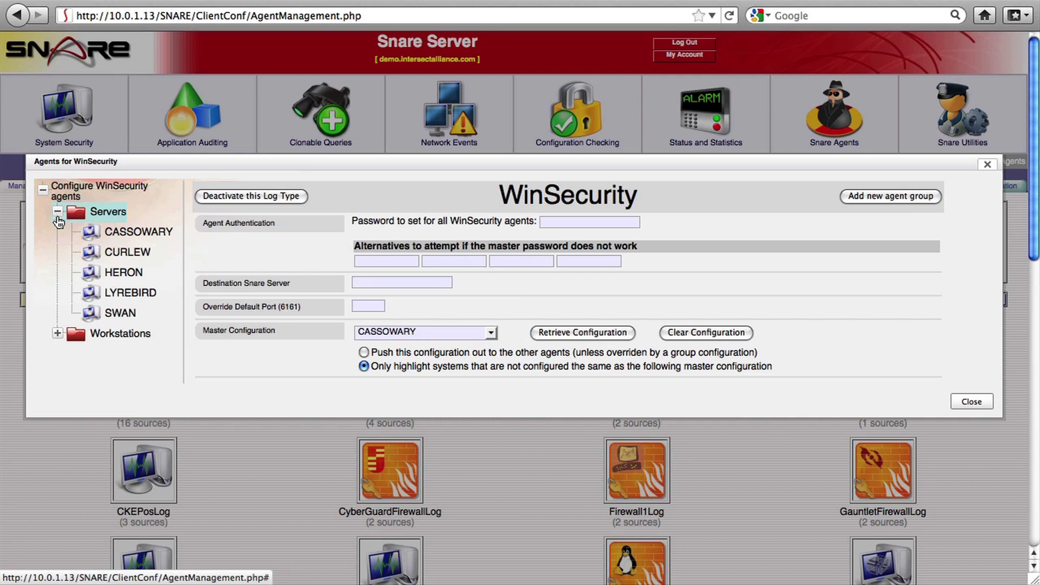
pyautogui.click(56, 334)
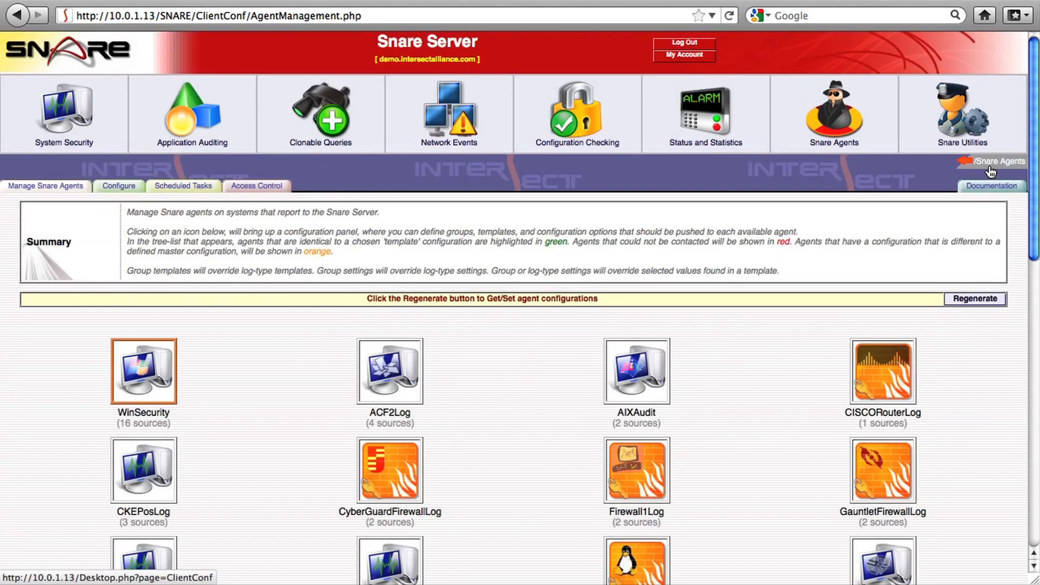
pyautogui.moveTo(704, 100)
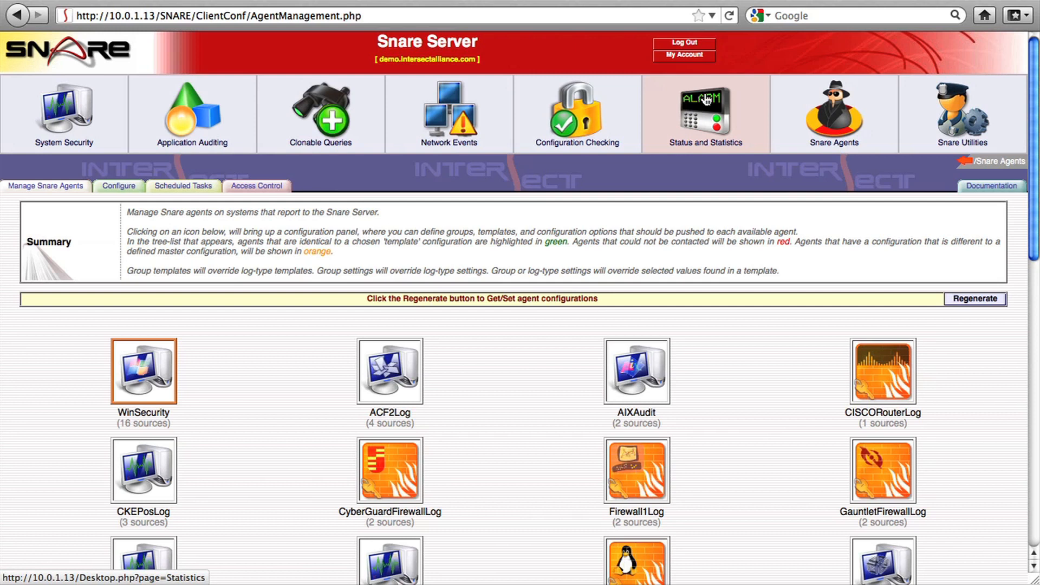
# Show the System Status report and scroll to the CPU usage graphs.
pyautogui.click(727, 15)
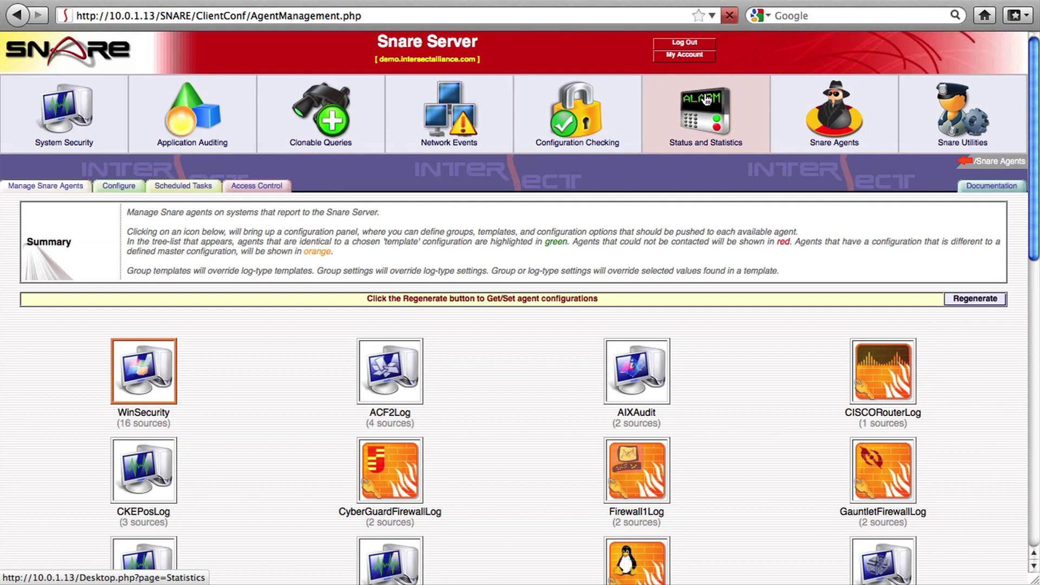
pyautogui.click(705, 109)
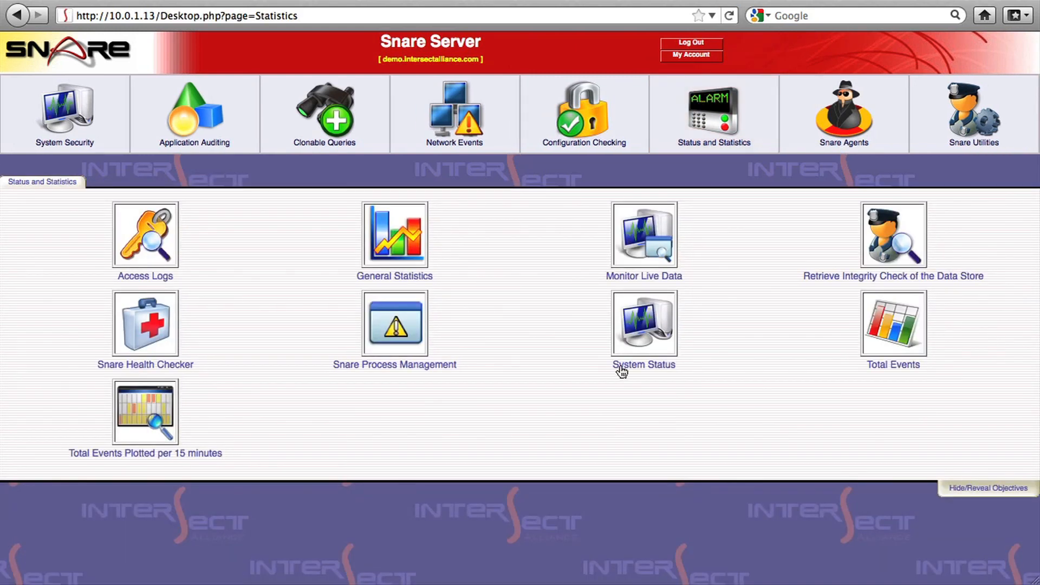
pyautogui.click(644, 323)
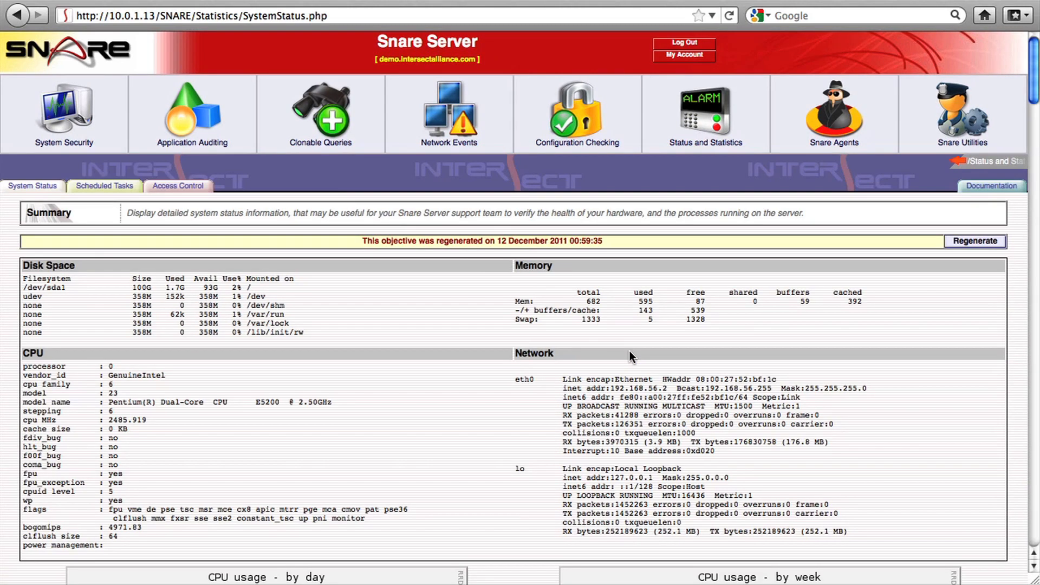
pyautogui.scroll(-3)
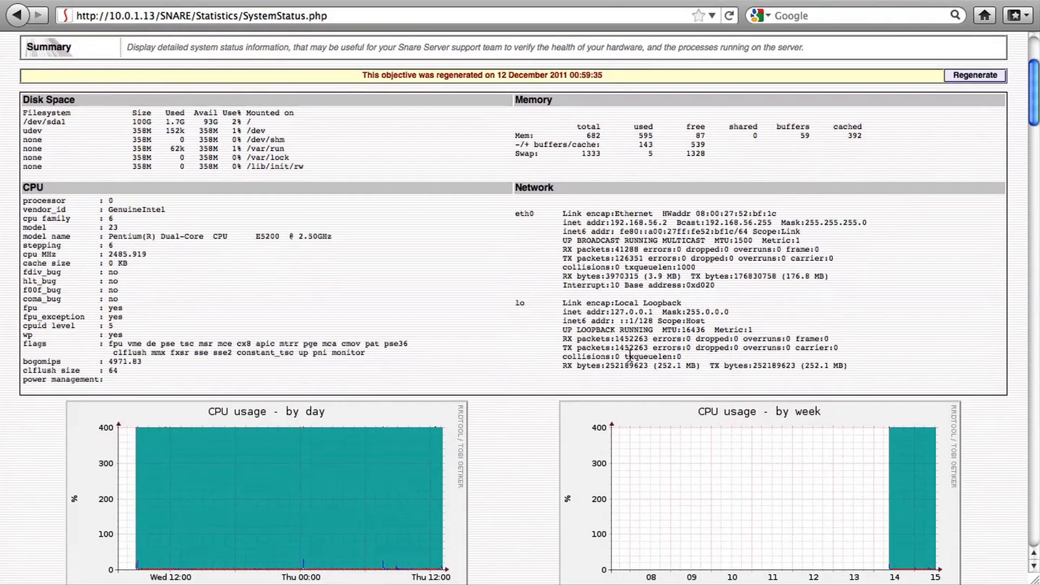
pyautogui.scroll(-3)
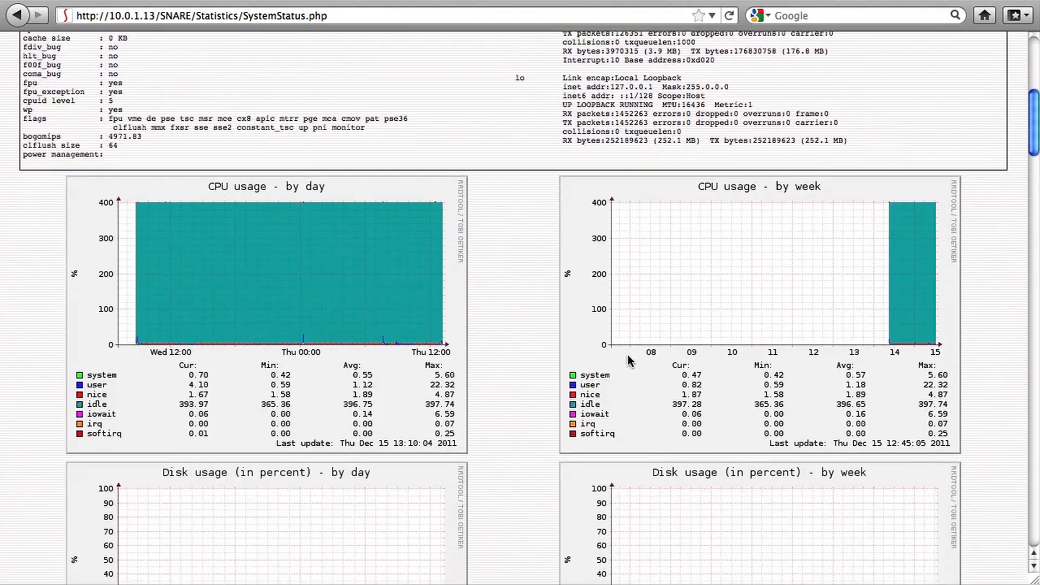